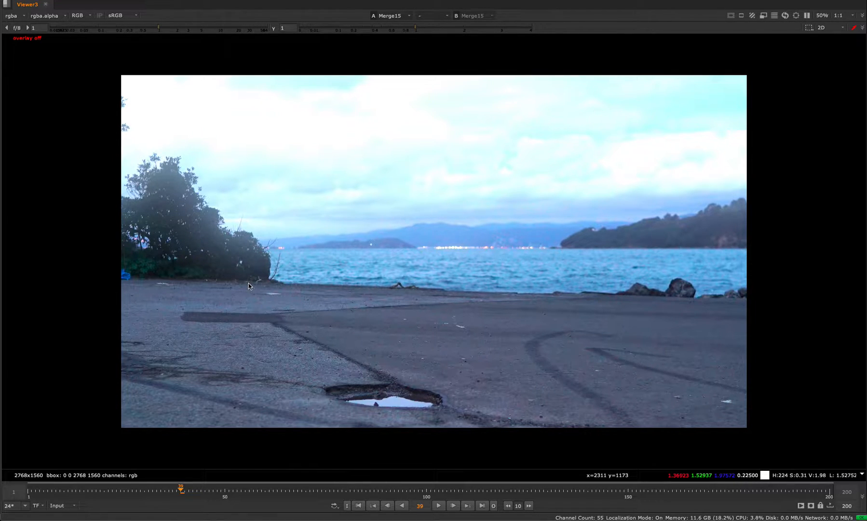
pyautogui.moveTo(183, 188)
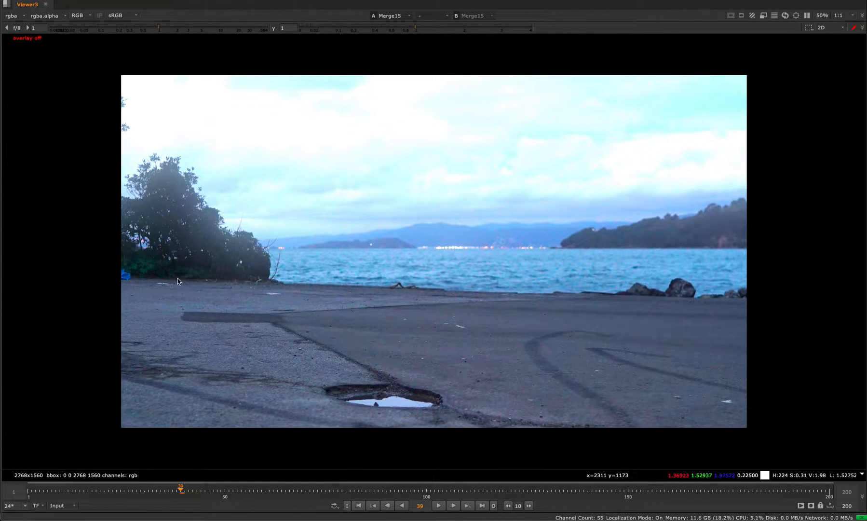
pyautogui.moveTo(307, 343)
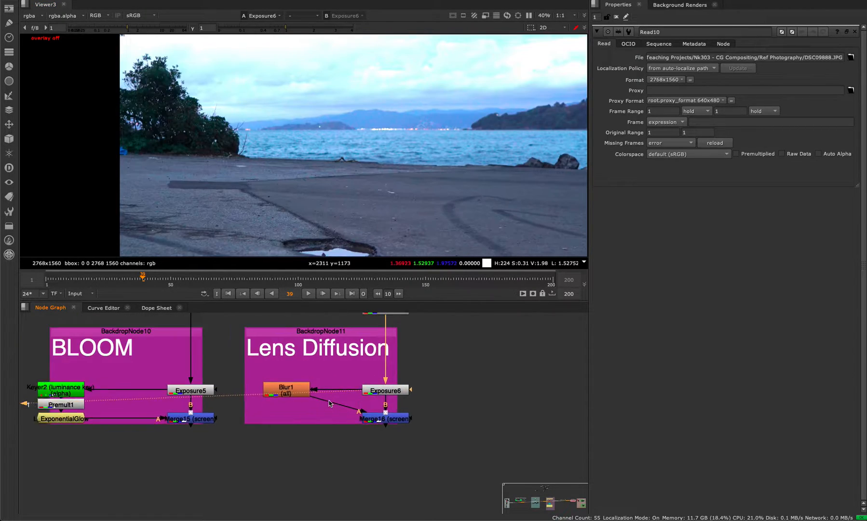
# Set Merge16's operation from screen to over and lower its mix slider
pyautogui.click(286, 390)
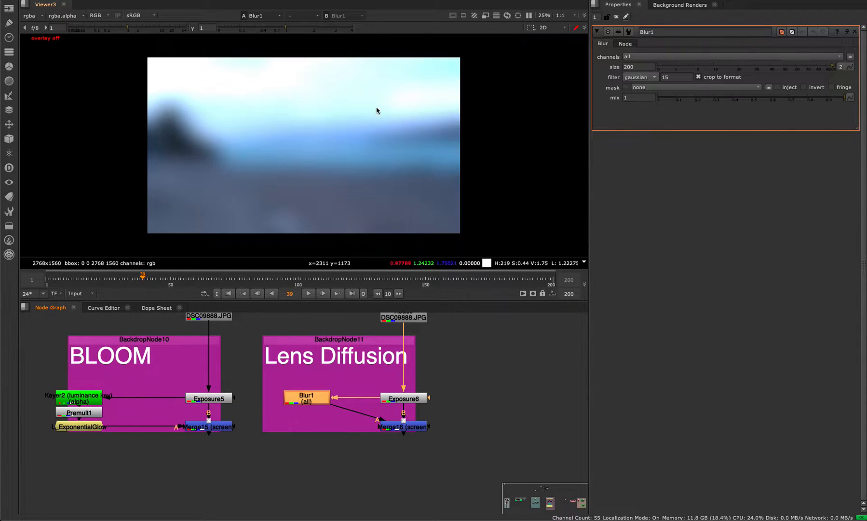
pyautogui.click(403, 426)
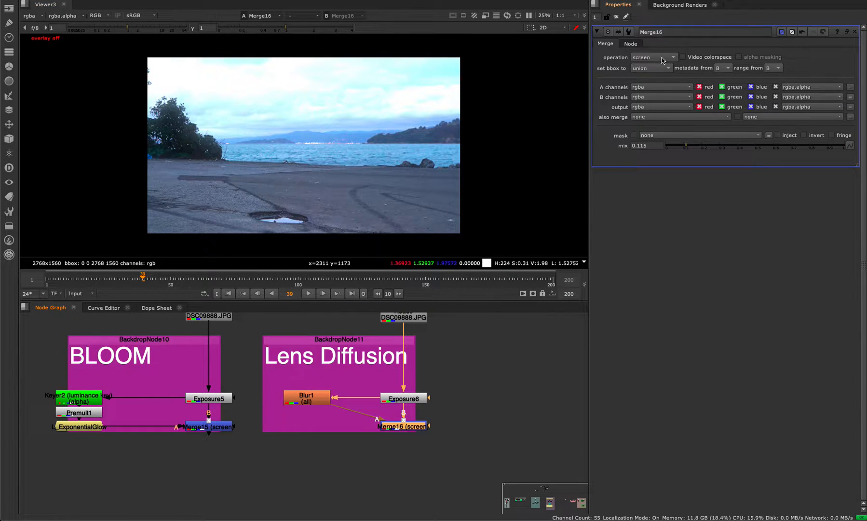
pyautogui.click(653, 57)
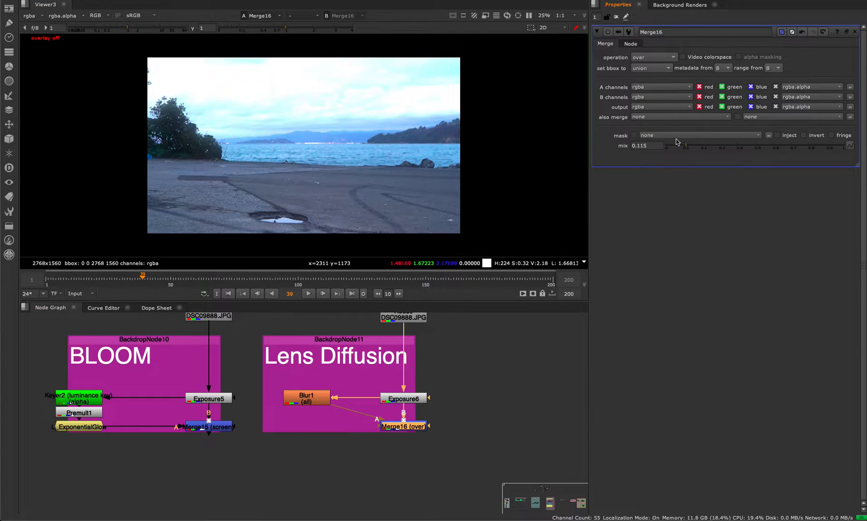
pyautogui.moveTo(685, 145); pyautogui.dragTo(673, 148)
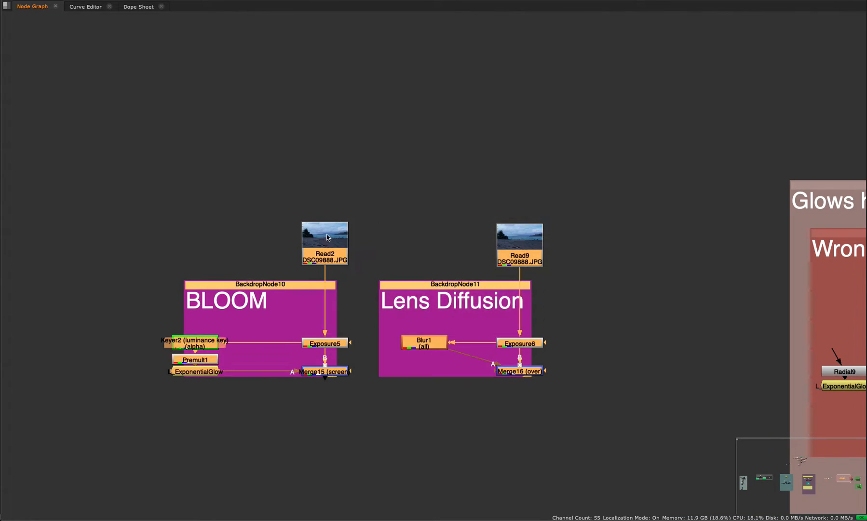
# Jump the Node Graph to the Glows backdrop to view the light-wrap disc setup
pyautogui.doubleClick(519, 372)
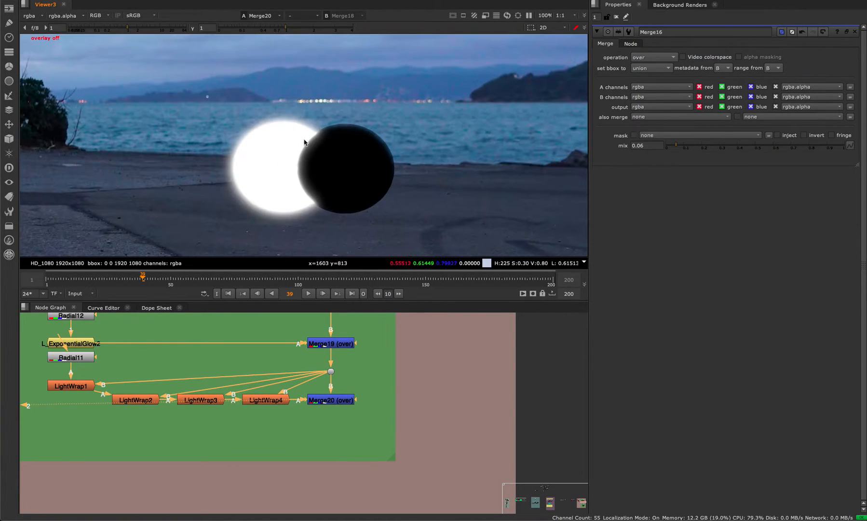
pyautogui.moveTo(325, 211)
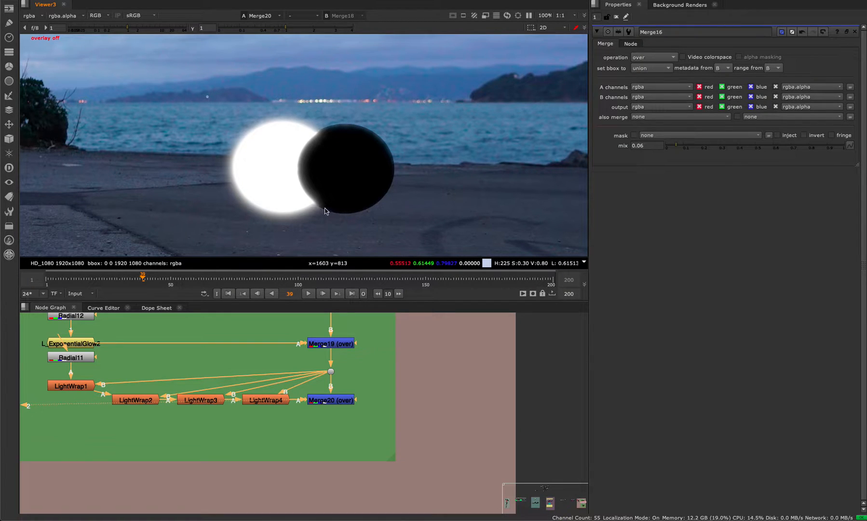
pyautogui.moveTo(334, 137)
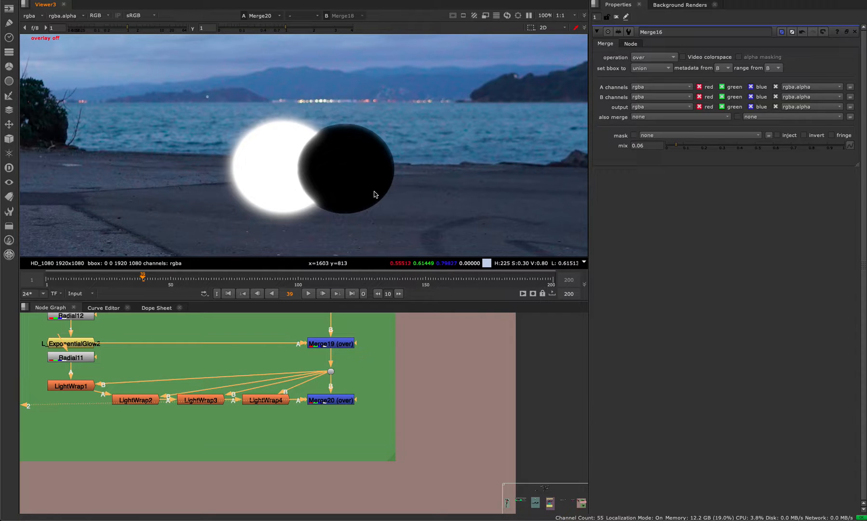
pyautogui.moveTo(313, 354)
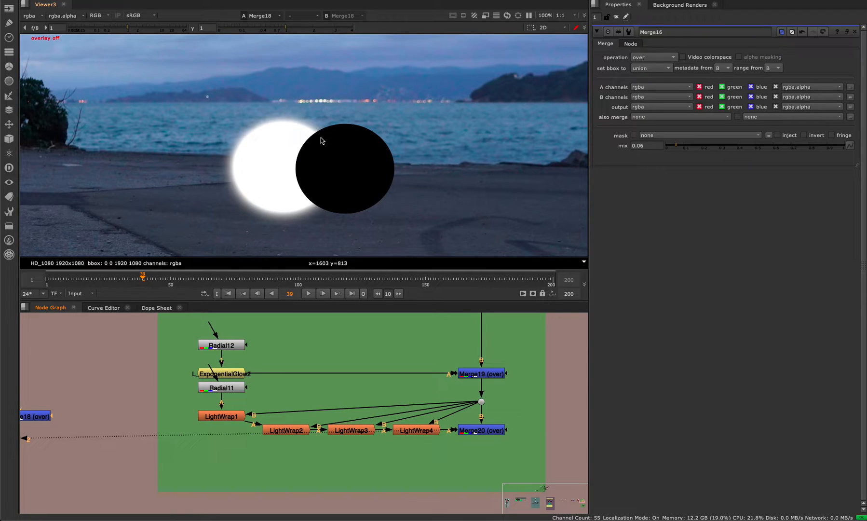
pyautogui.moveTo(299, 192)
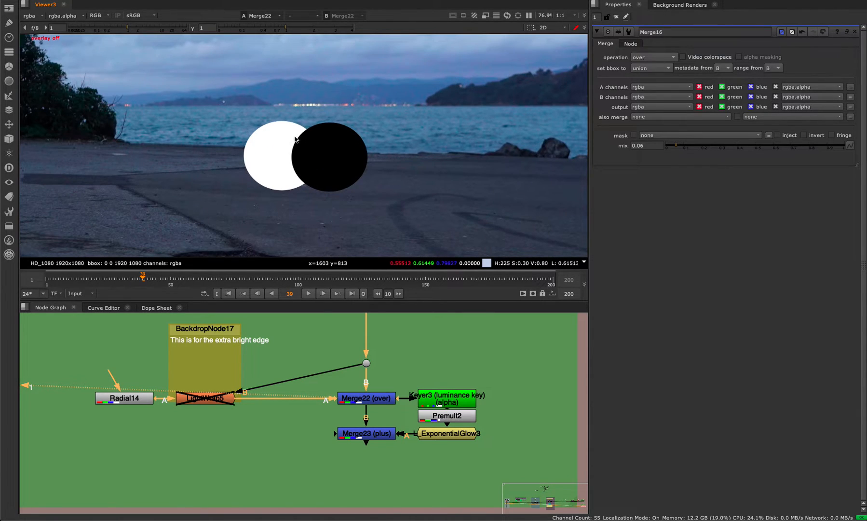
pyautogui.moveTo(314, 138)
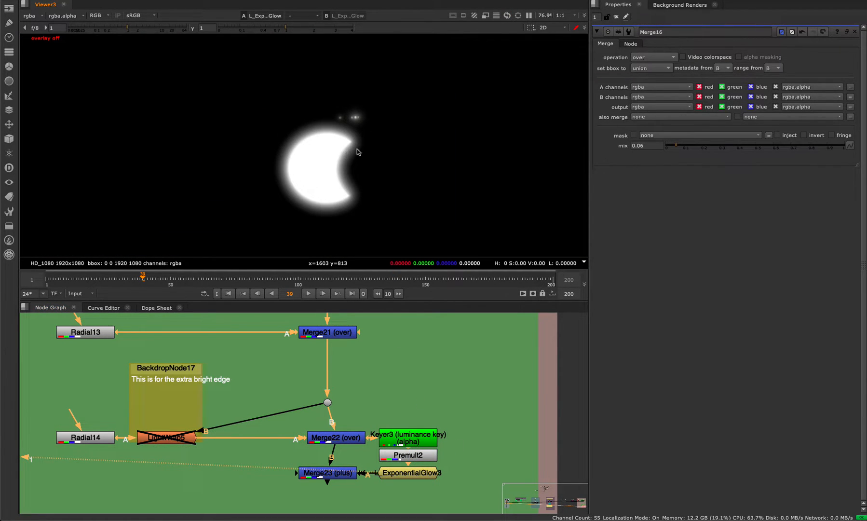
pyautogui.moveTo(342, 238)
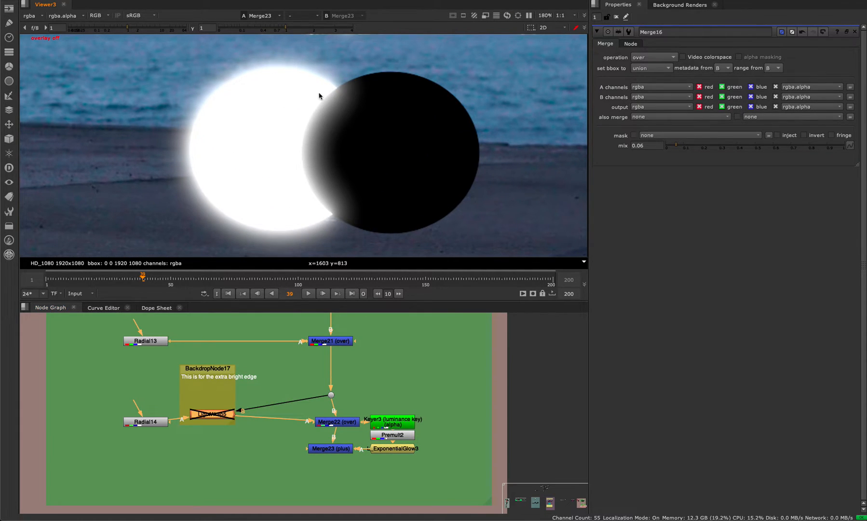
pyautogui.moveTo(308, 138)
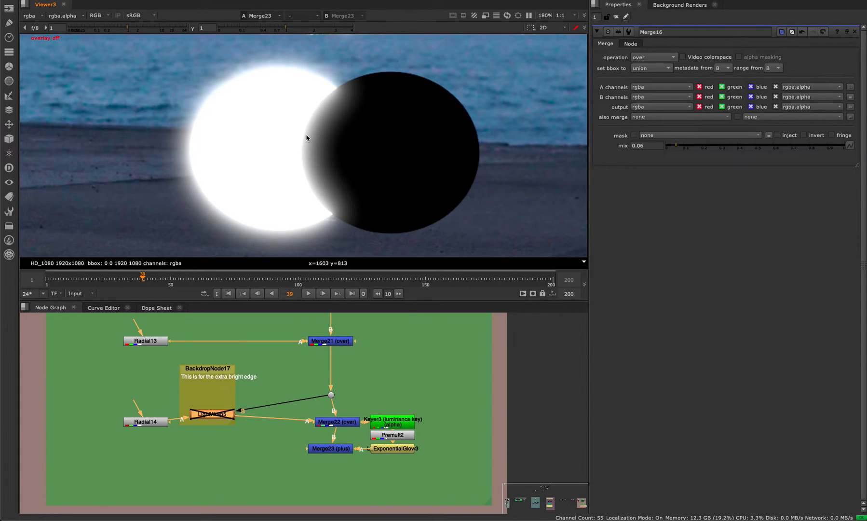
pyautogui.moveTo(447, 334)
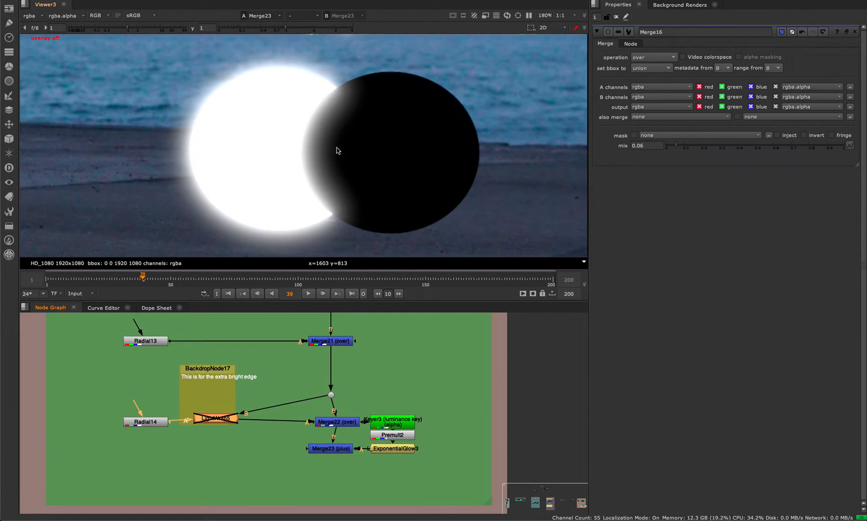
# View the Merge23 composite where the glow spills over the black disc's edge
pyautogui.click(216, 417)
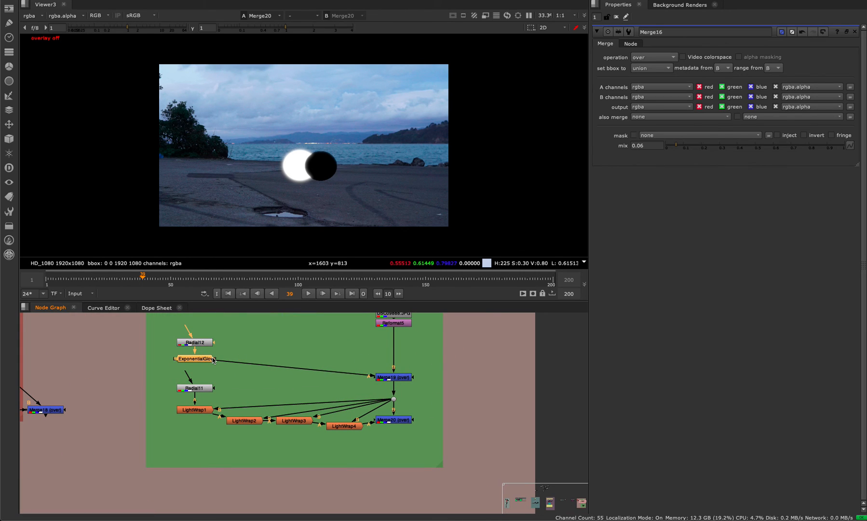
# Shift ExponentialGlow2 right and place Radial12 above it in the Node Graph
pyautogui.moveTo(195, 357); pyautogui.dragTo(282, 377)
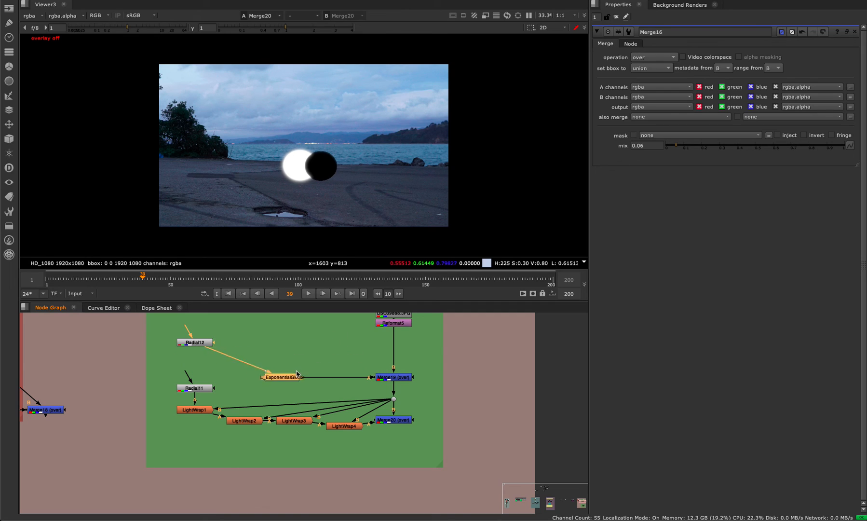
pyautogui.moveTo(282, 377); pyautogui.dragTo(249, 373)
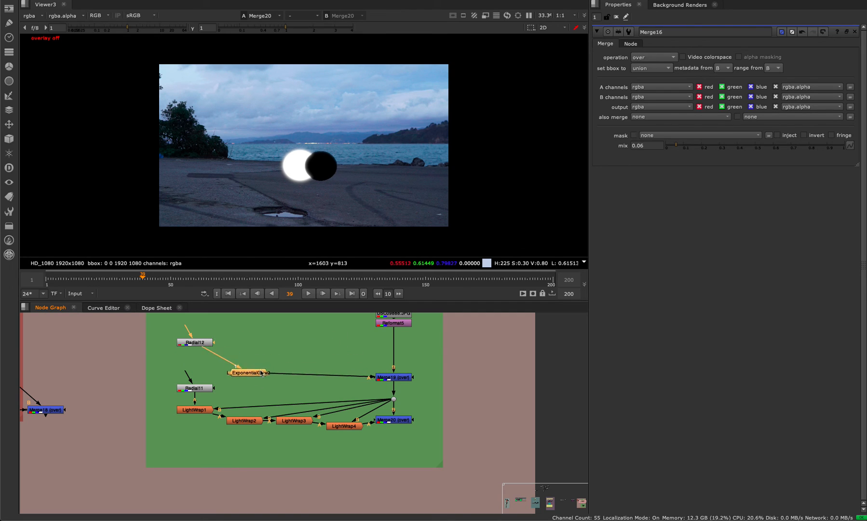
pyautogui.moveTo(195, 342); pyautogui.dragTo(254, 343)
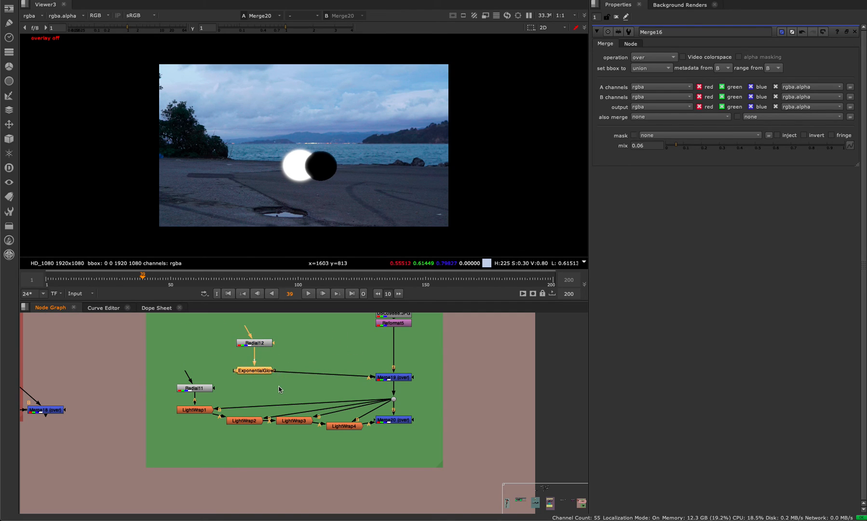